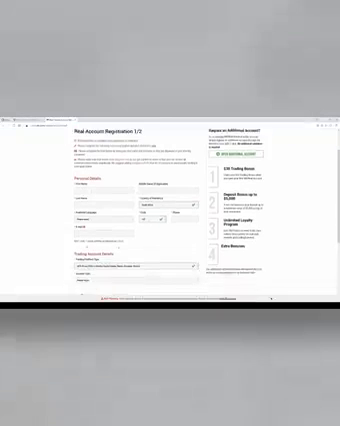
{"action": "scroll", "scroll_direction": "down", "scroll_amount": 3}
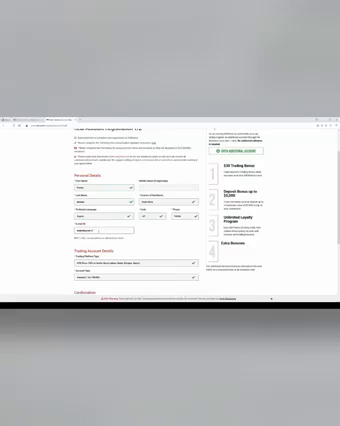
{"action": "scroll", "scroll_direction": "down", "scroll_amount": 3}
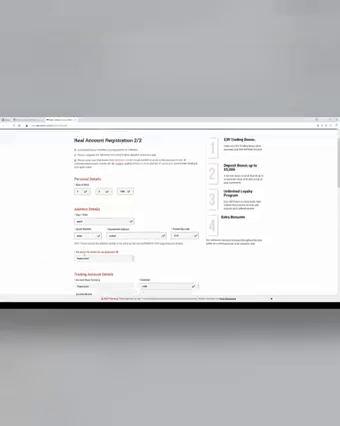
{"action": "scroll", "scroll_direction": "down", "scroll_amount": 3}
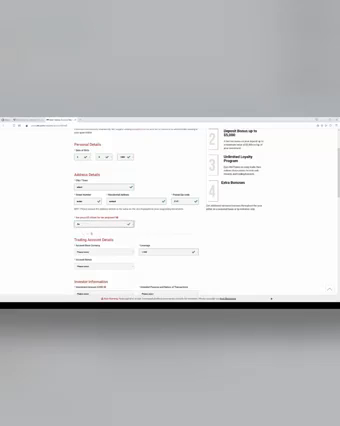
{"action": "scroll", "scroll_direction": "down", "scroll_amount": 3}
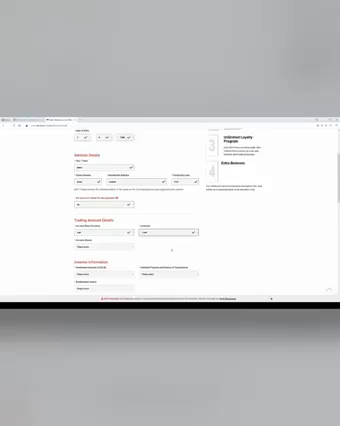
{"action": "scroll", "scroll_direction": "down", "scroll_amount": 3}
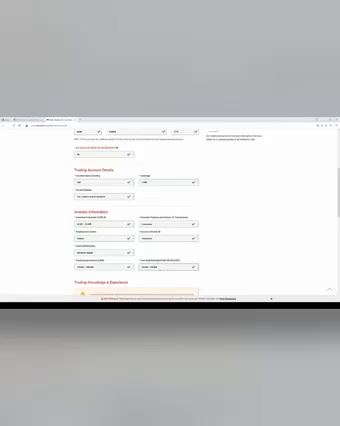
{"action": "scroll", "scroll_direction": "down", "scroll_amount": 3}
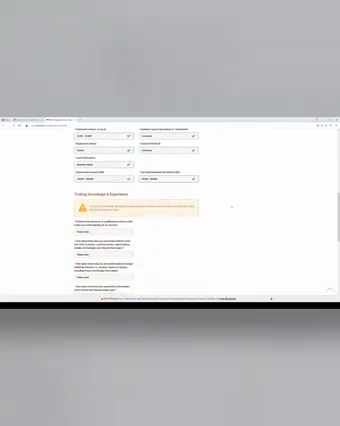
{"action": "scroll", "scroll_direction": "down", "scroll_amount": 3}
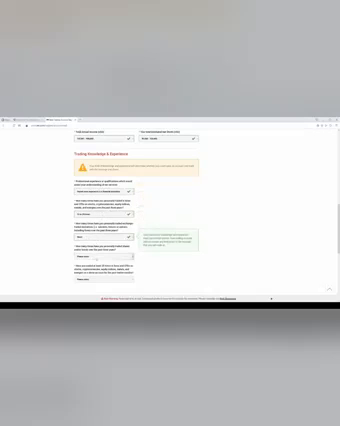
{"action": "scroll", "scroll_direction": "down", "scroll_amount": 3}
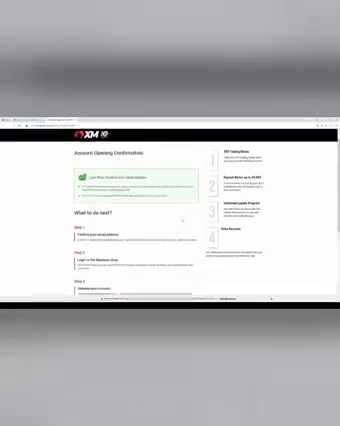
{"action": "scroll", "scroll_direction": "down", "scroll_amount": 3}
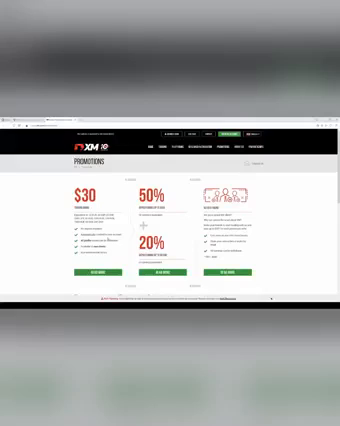
{"action": "scroll", "scroll_direction": "down", "scroll_amount": 3}
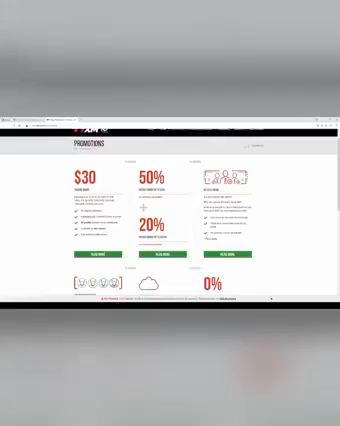